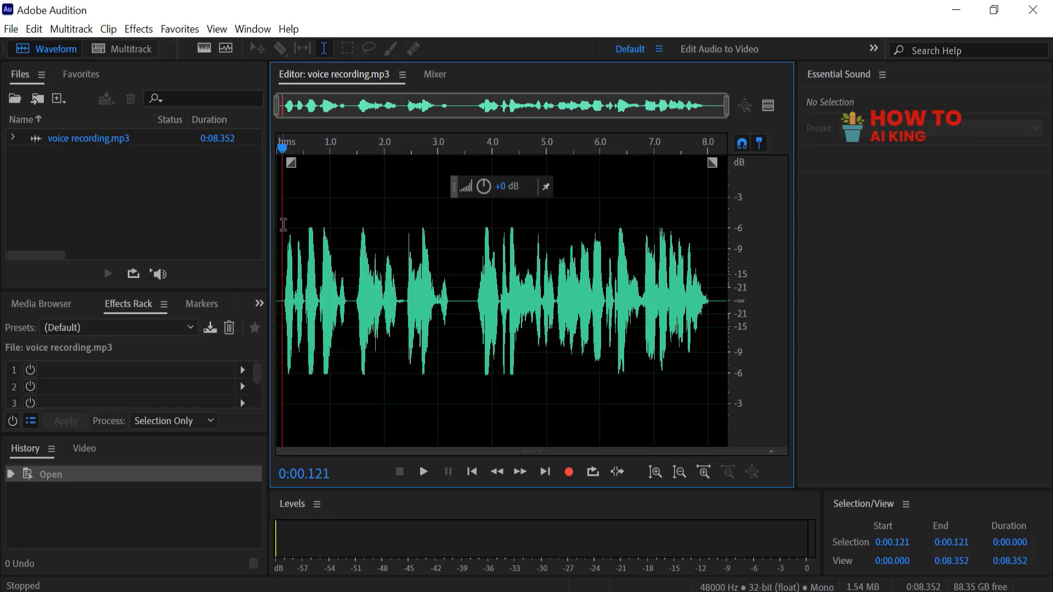
Show the Effects menu with its Reverb submenu for the open voice recording
click(139, 28)
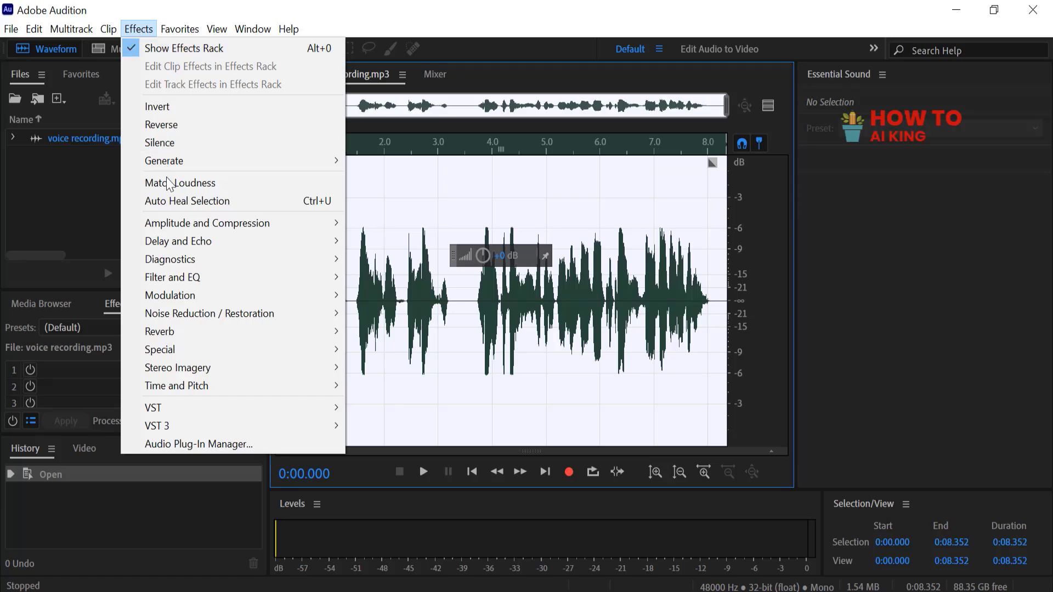
mouse_move(160, 331)
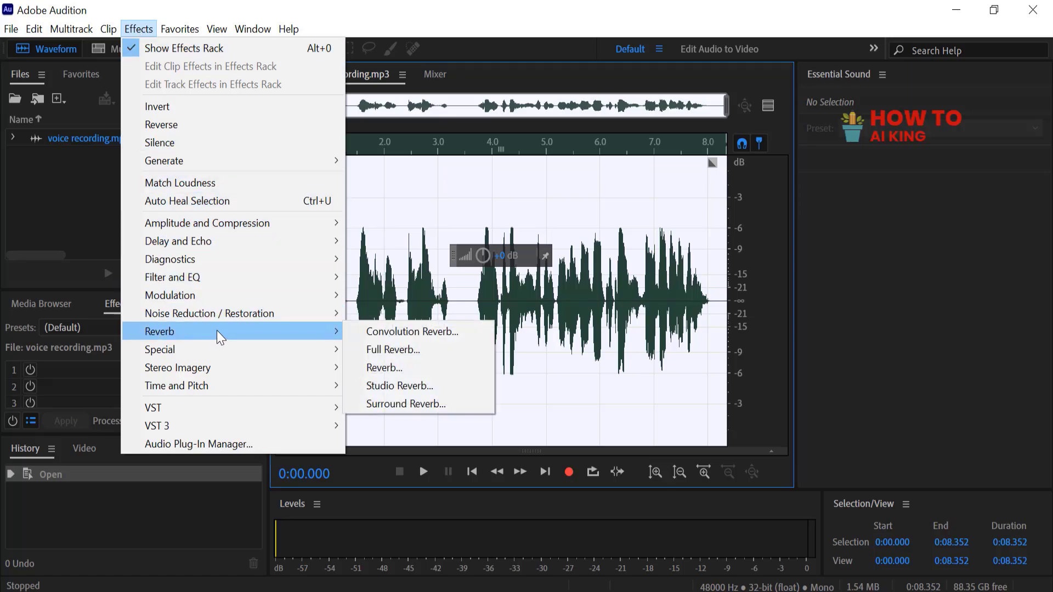
Choose Full Reverb and select the Small Dry Room preset
click(393, 350)
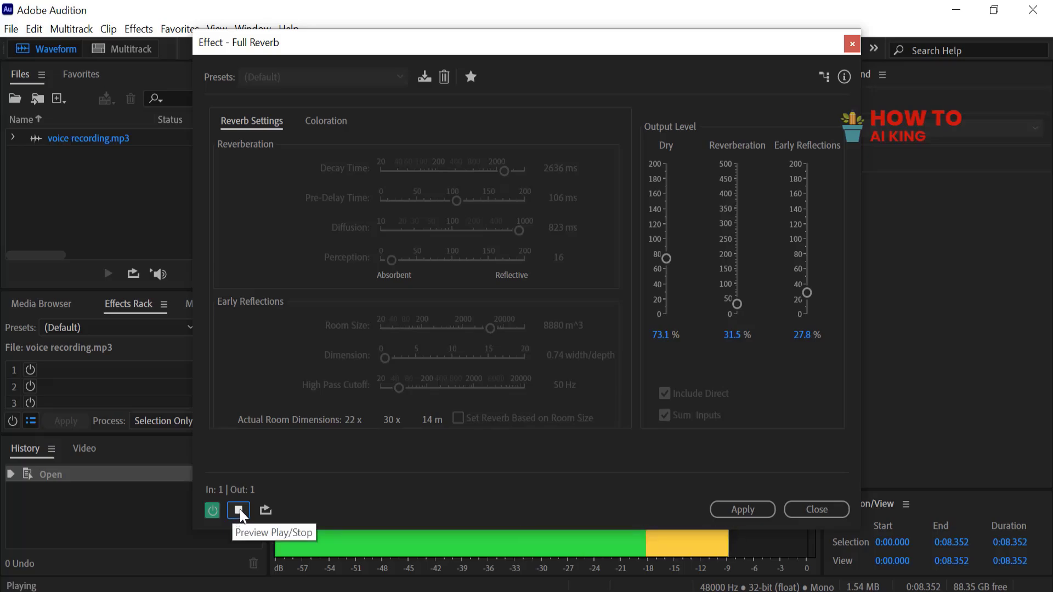
click(322, 76)
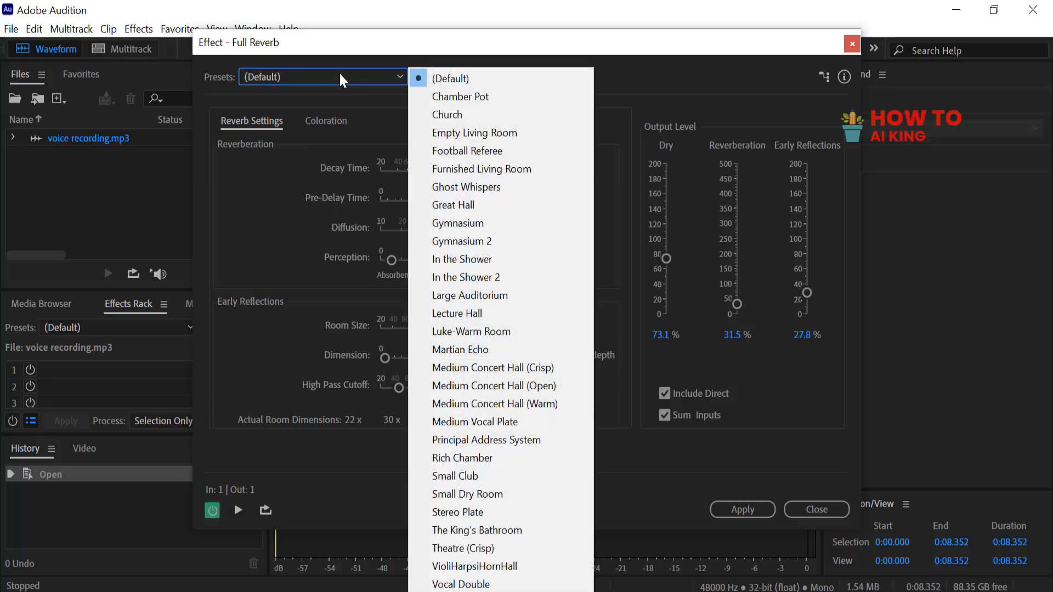
mouse_move(439, 155)
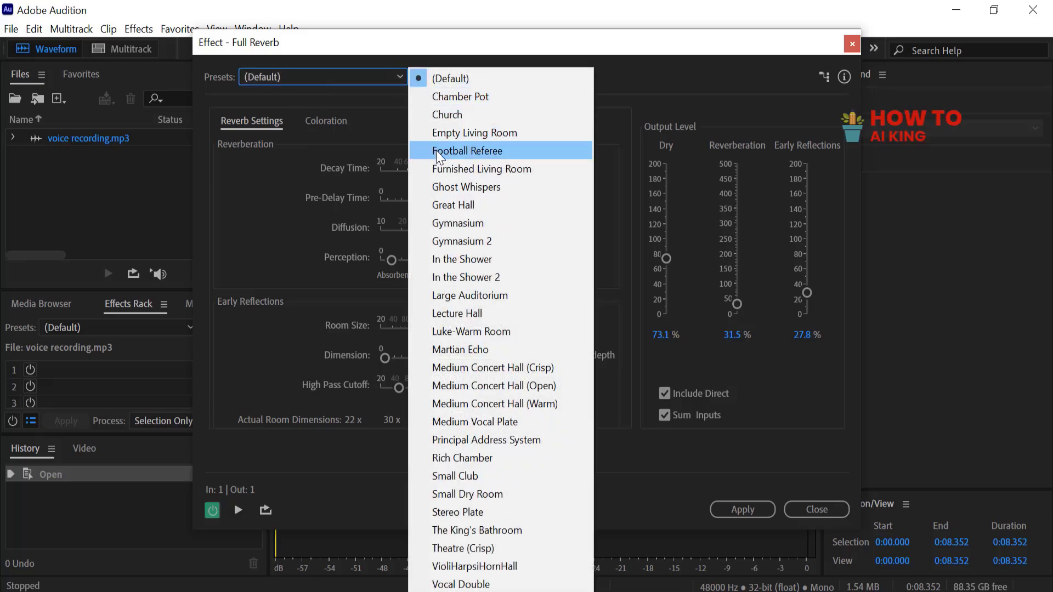
click(467, 494)
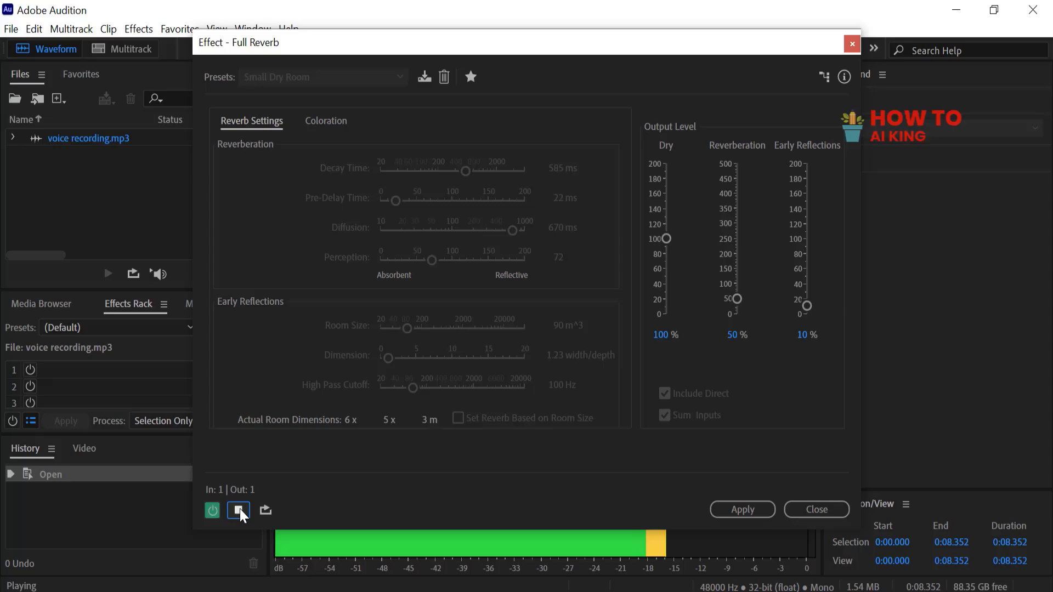
Preview the reverb on the recording and bypass it to compare the dry sound
click(238, 510)
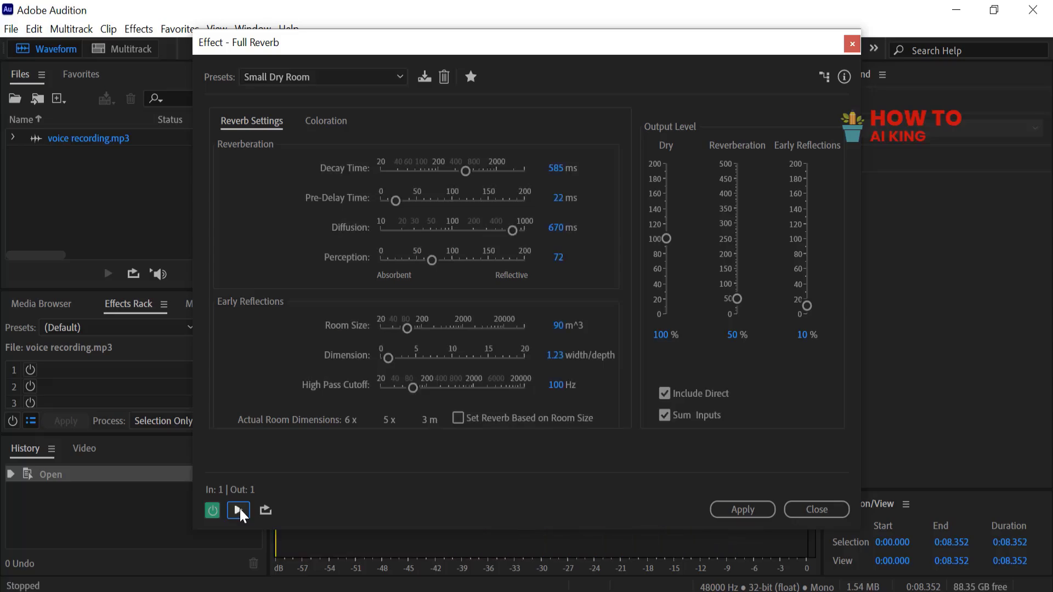
click(238, 510)
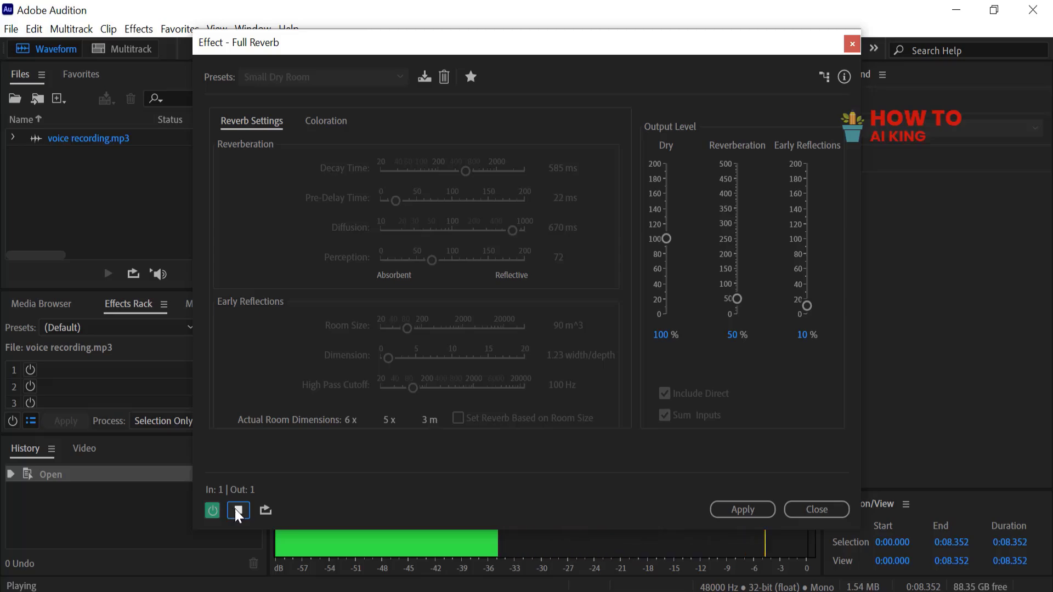
mouse_move(211, 510)
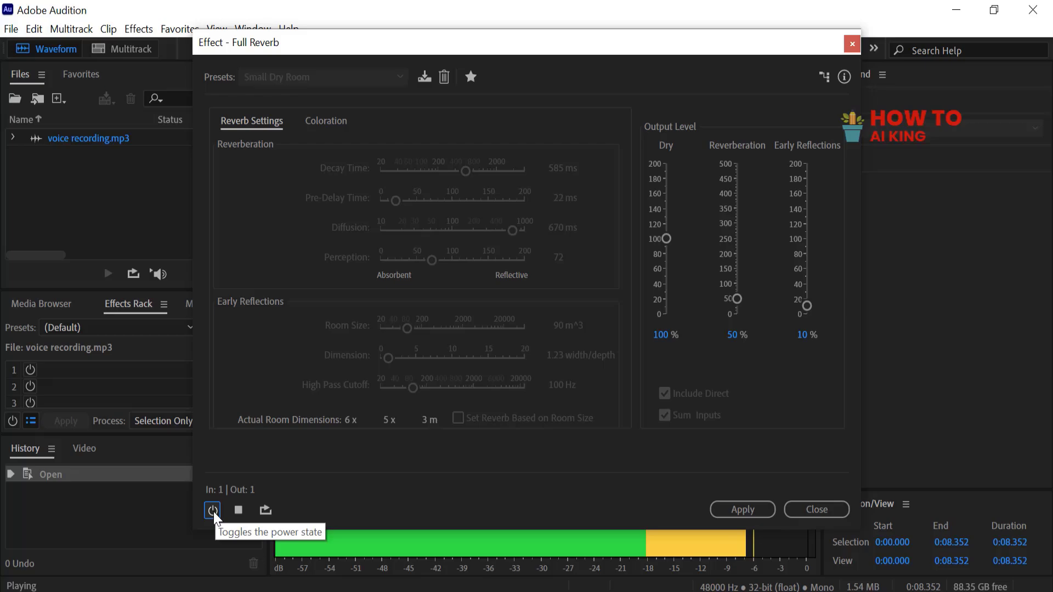
click(212, 510)
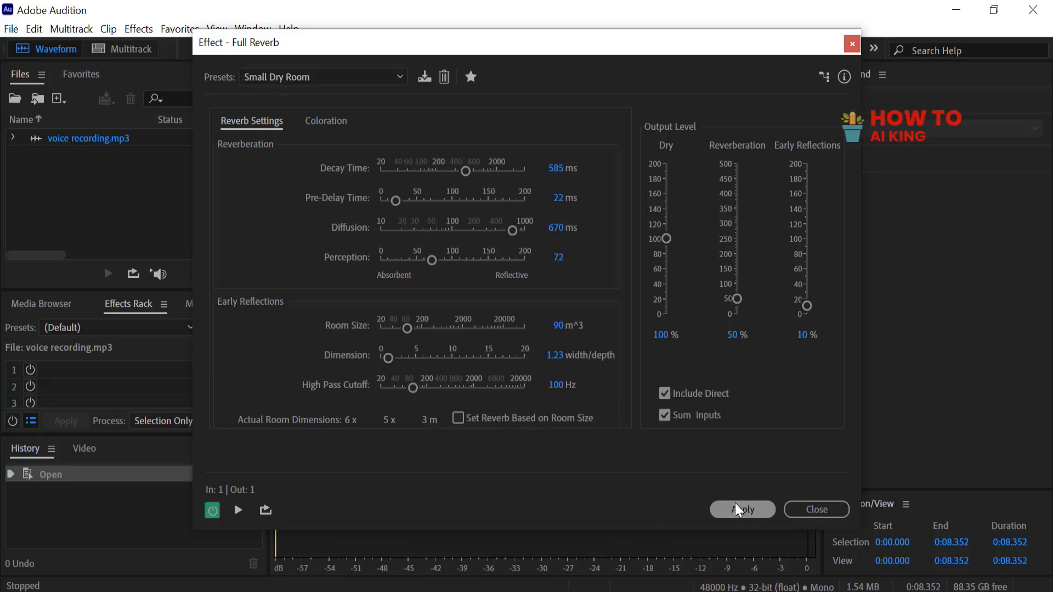
Apply the Full Reverb to voice recording.mp3 and play back the processed waveform
click(743, 509)
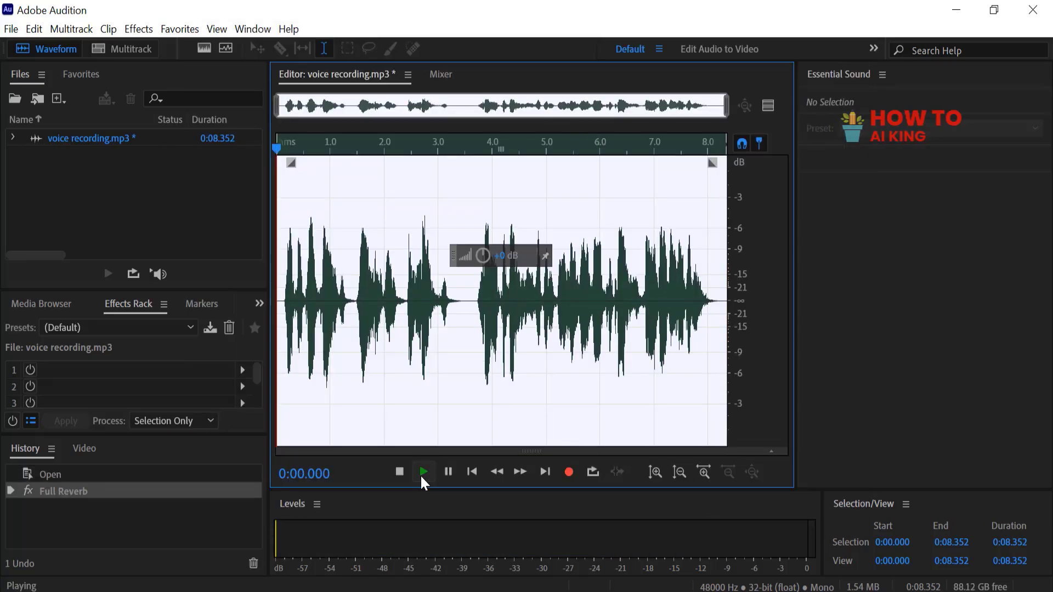
click(424, 472)
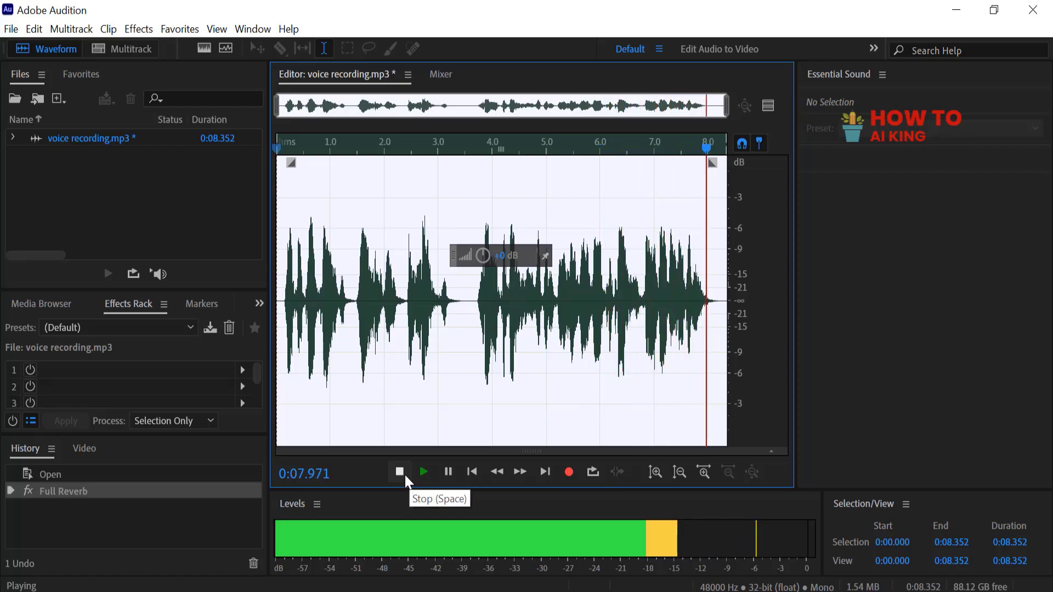
click(399, 472)
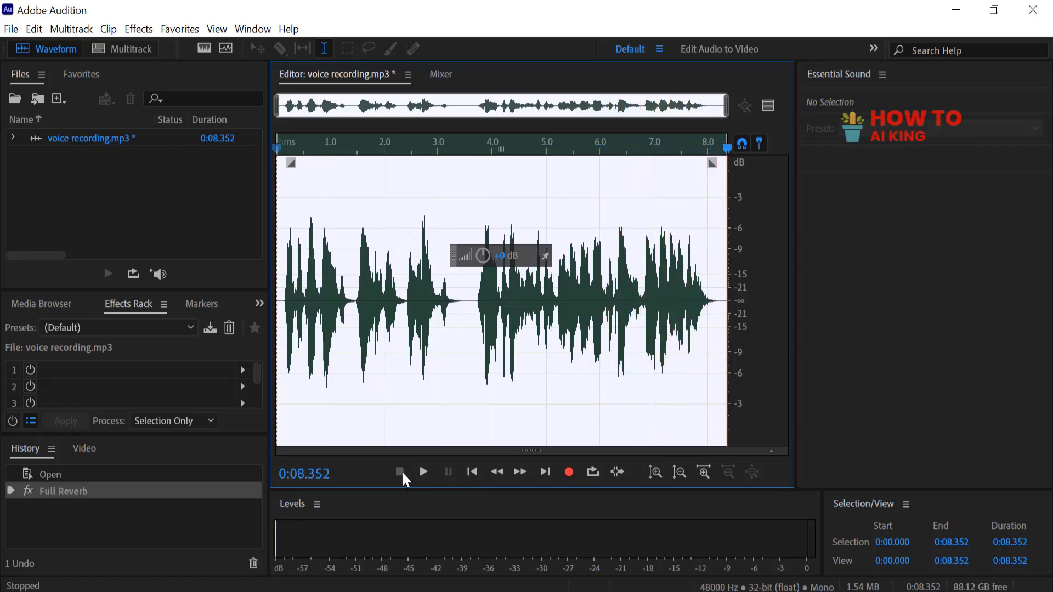